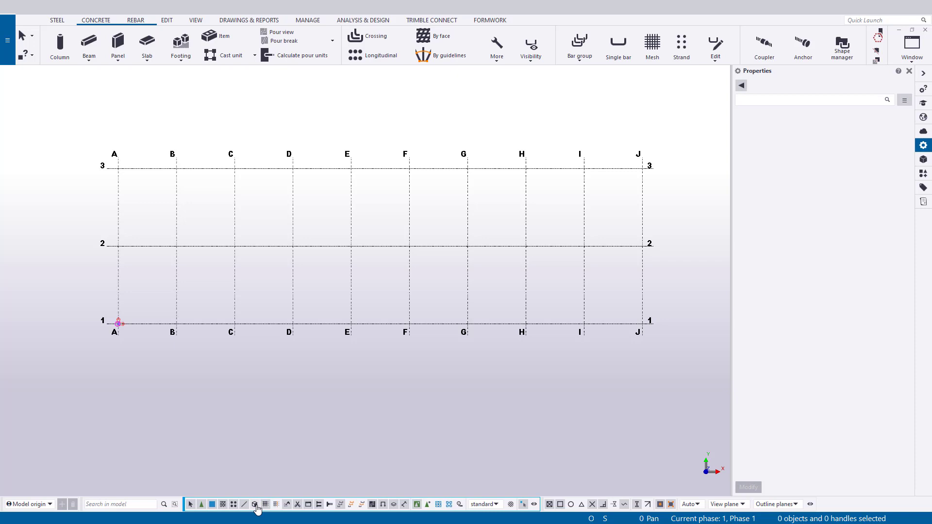
mouse_move(254, 503)
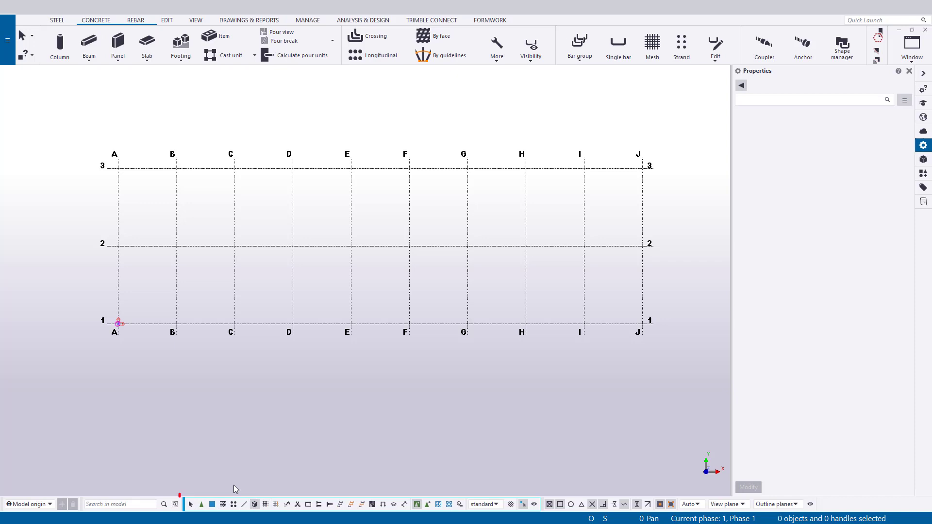
Step: Enable grid picking and select the A–J, 1–3 model grid in the plan view
click(190, 504)
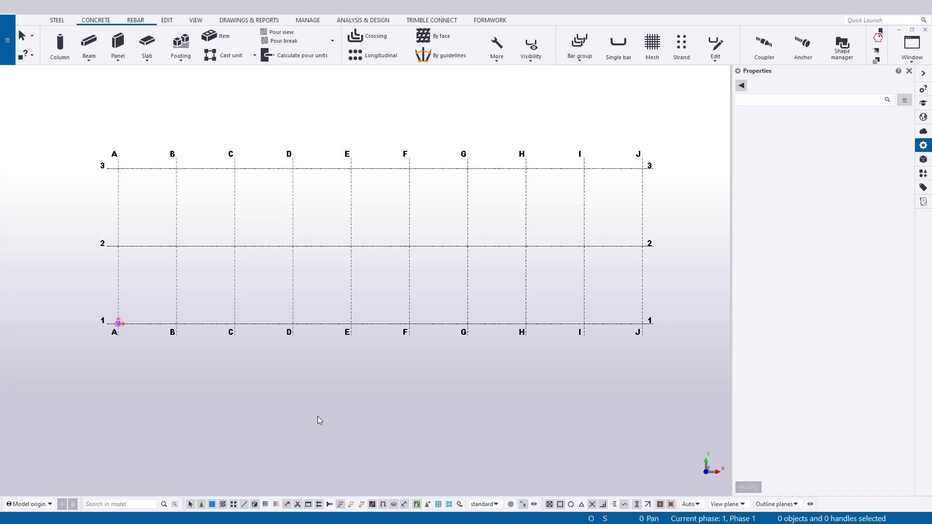
click(416, 504)
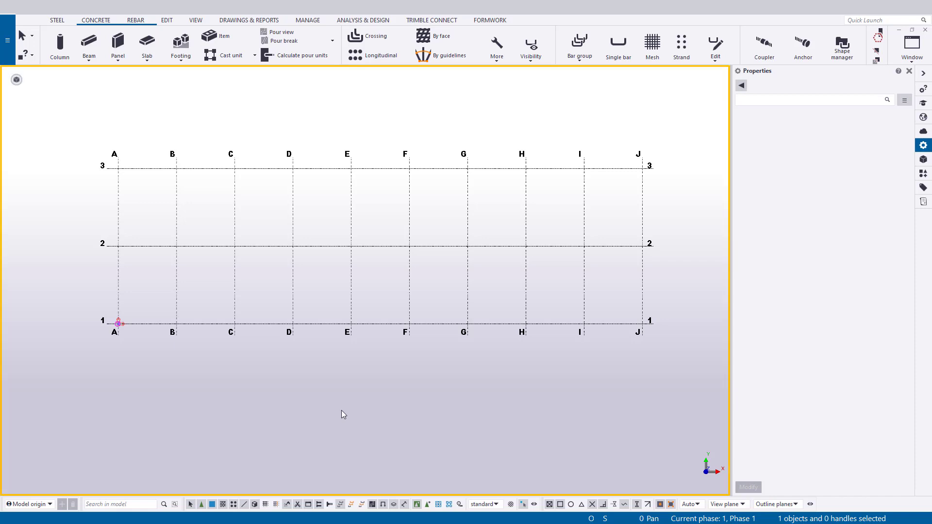
Step: Start a PDF reference insert using A-dwgs.pdf, page 2
click(6, 40)
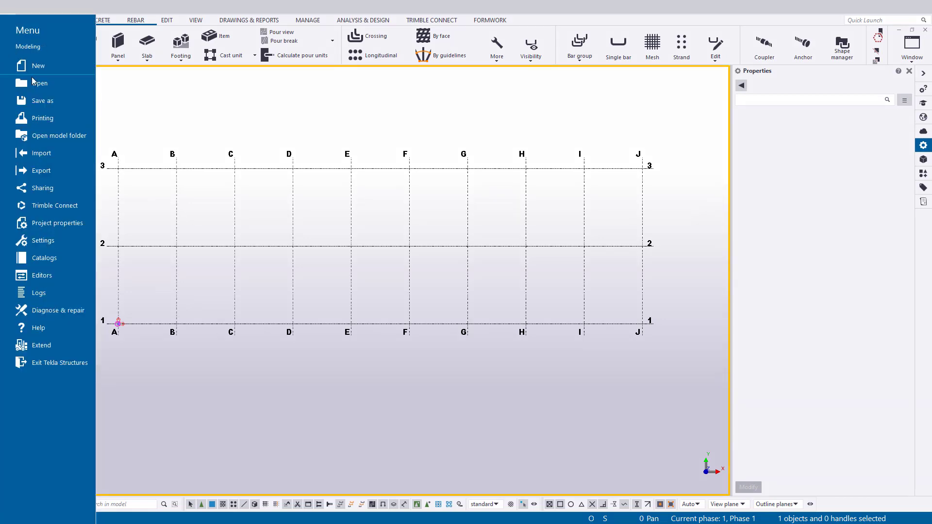
click(42, 153)
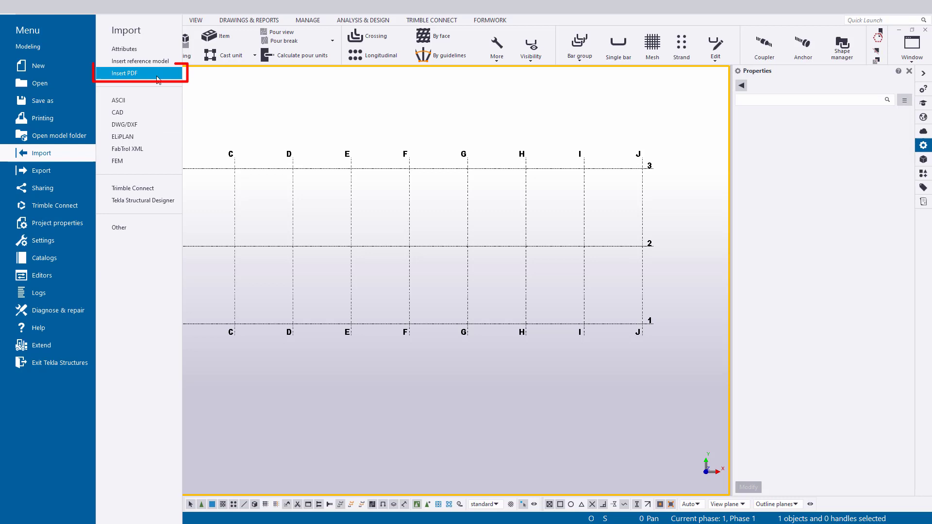
click(125, 72)
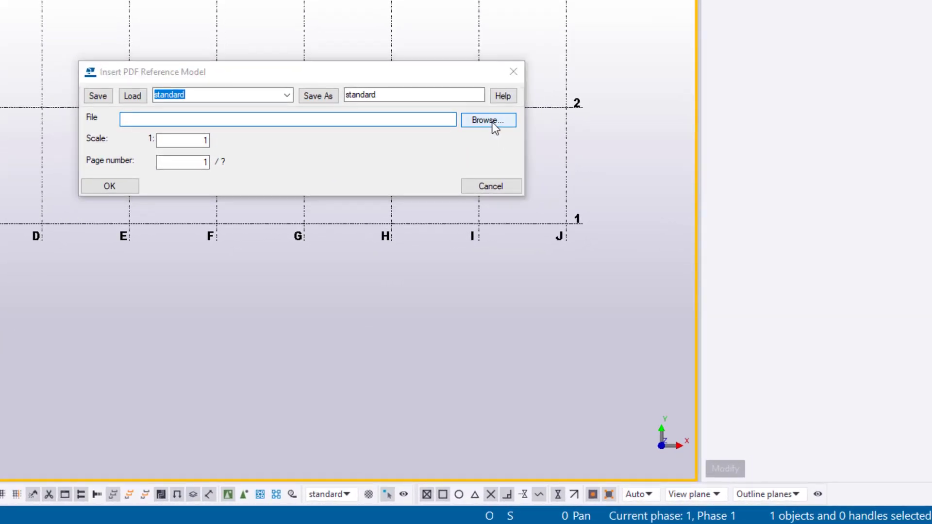
click(487, 120)
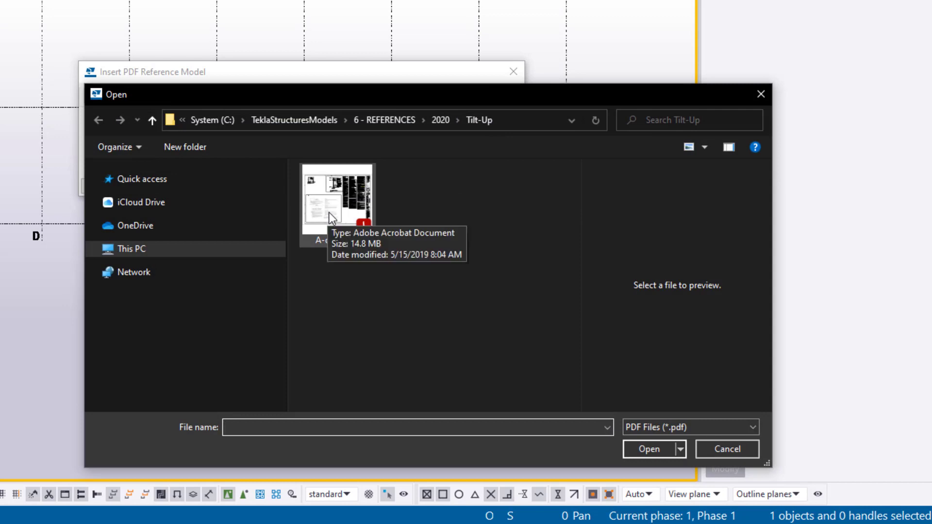
click(649, 449)
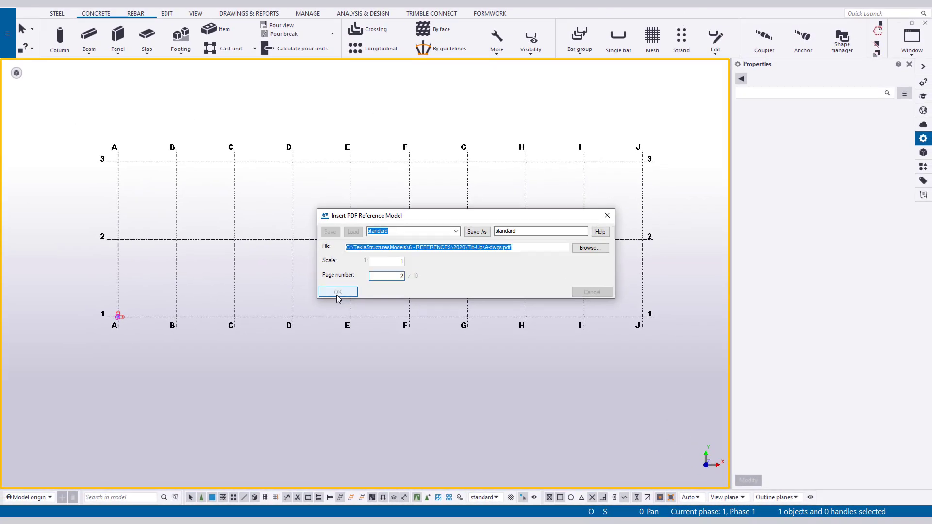
Step: Confirm the insert and place page 2 of A-dwgs.pdf over the grid
click(337, 292)
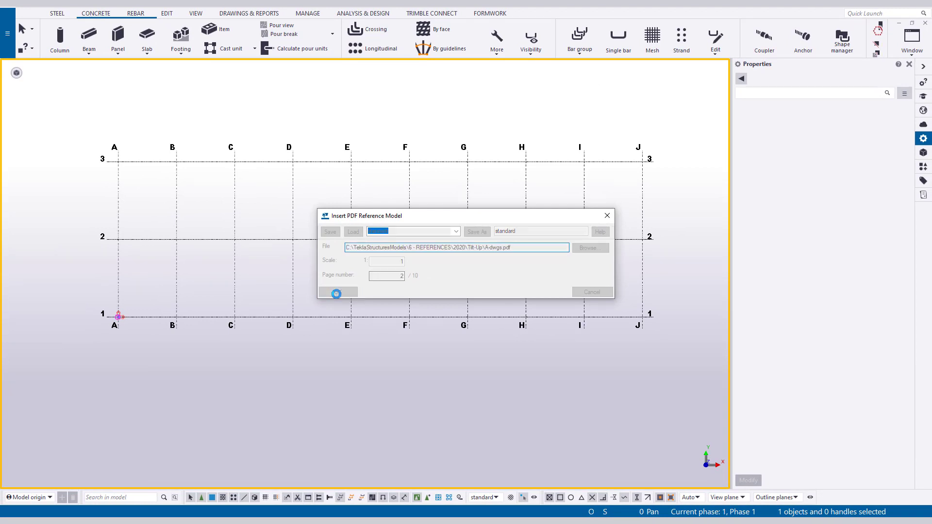
click(336, 293)
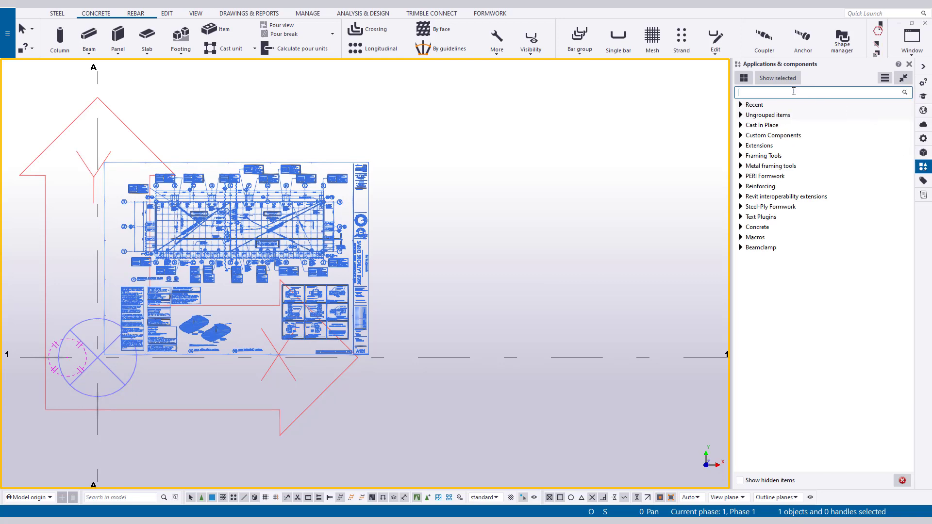
Step: Run ReferenceModelScale, found by searching 'ref', with a 40-foot actual length
text(ref)
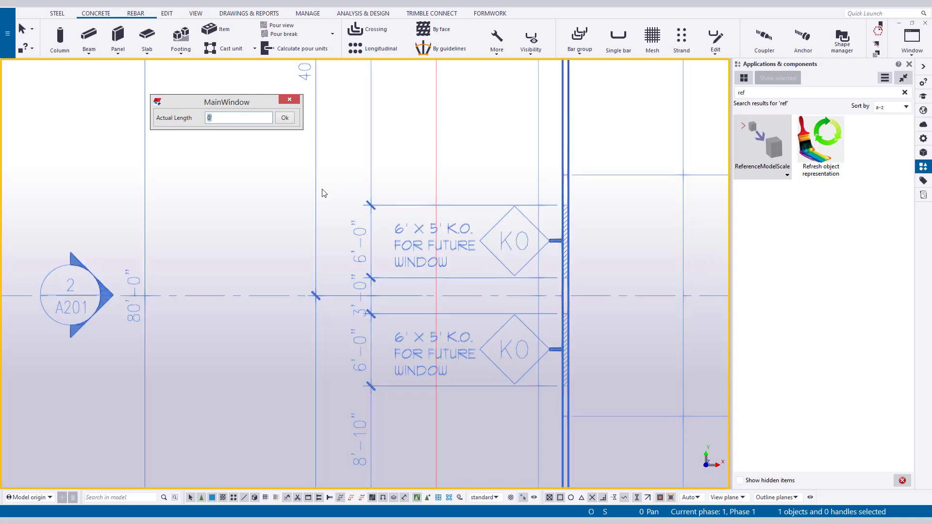
text(40)
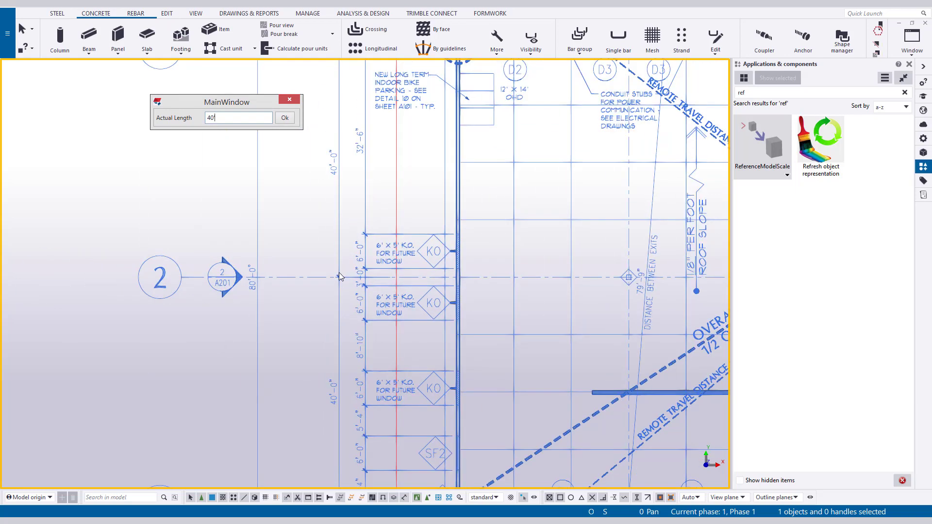
click(283, 117)
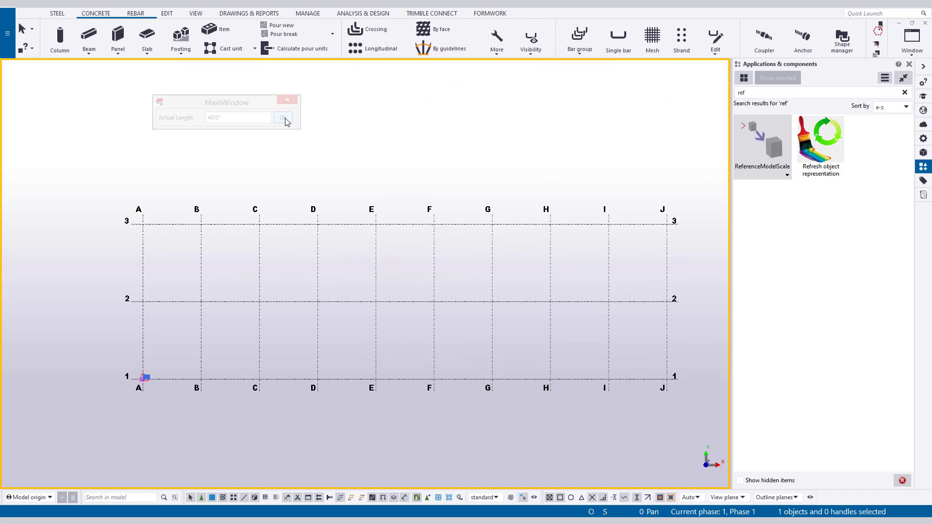
click(283, 117)
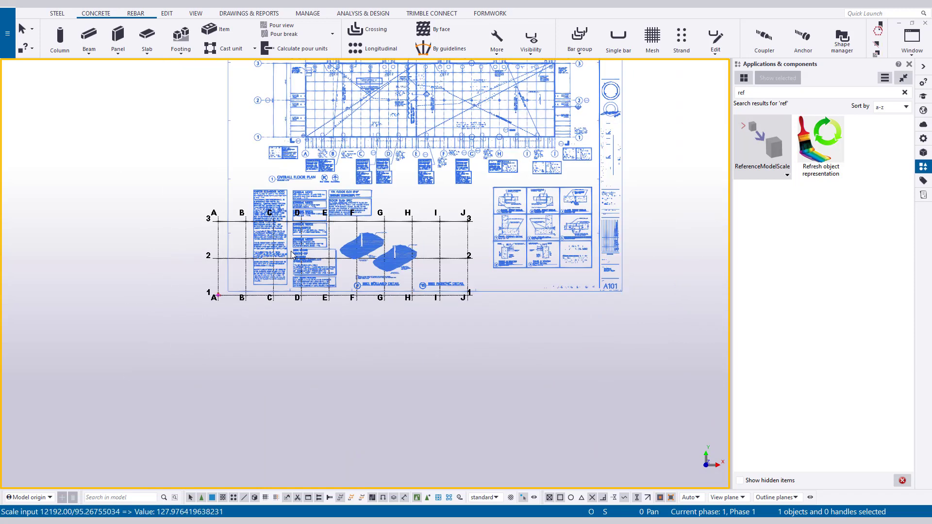
Step: Zoom the view back out to the A–J, 1–3 grid
scroll(down, 3)
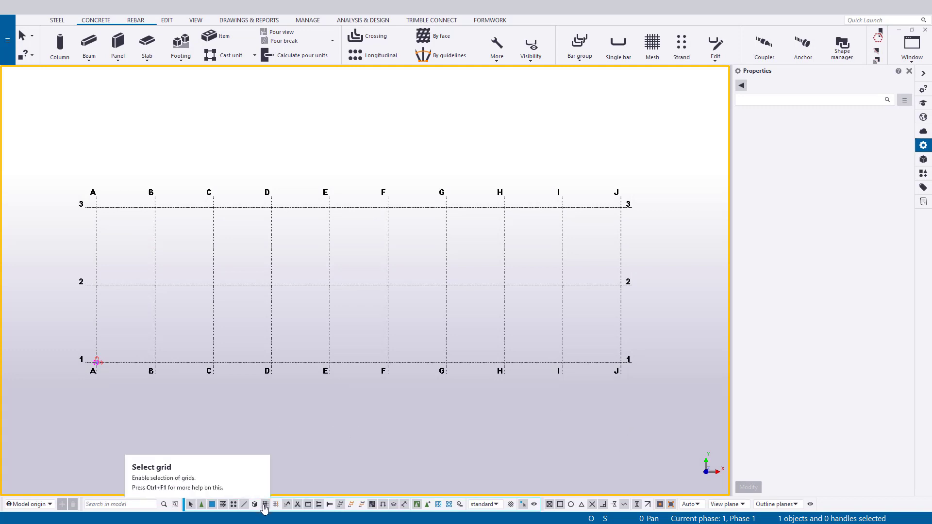
Step: Select the grid, start Create View Along Grid Lines, and show the View list
click(383, 370)
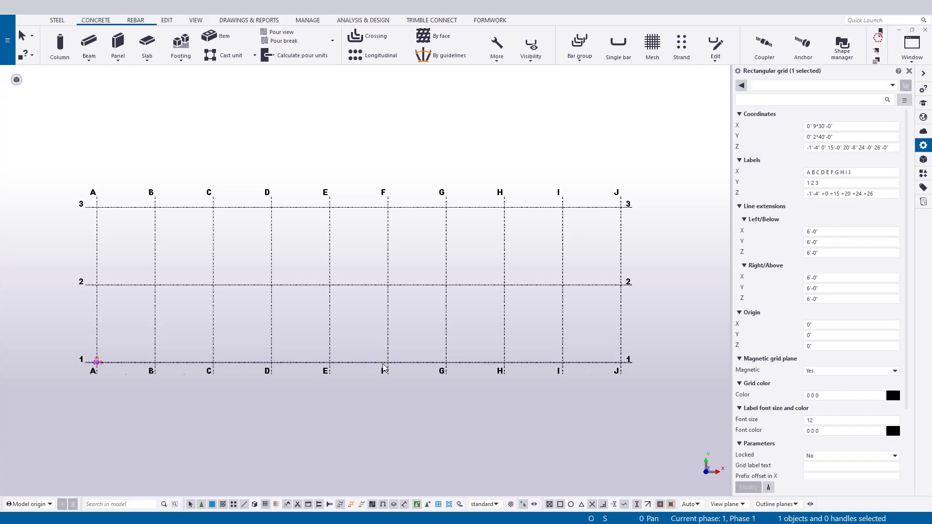
mouse_move(487, 402)
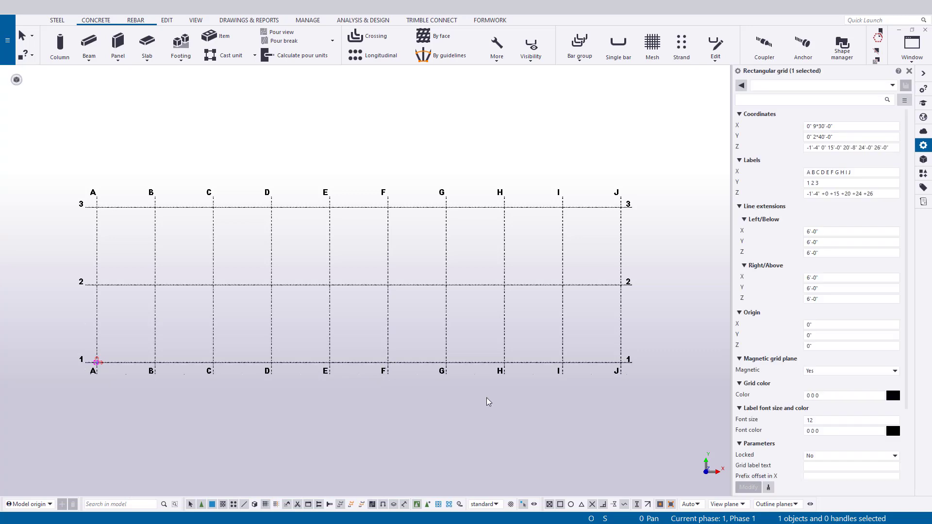
right_click(487, 401)
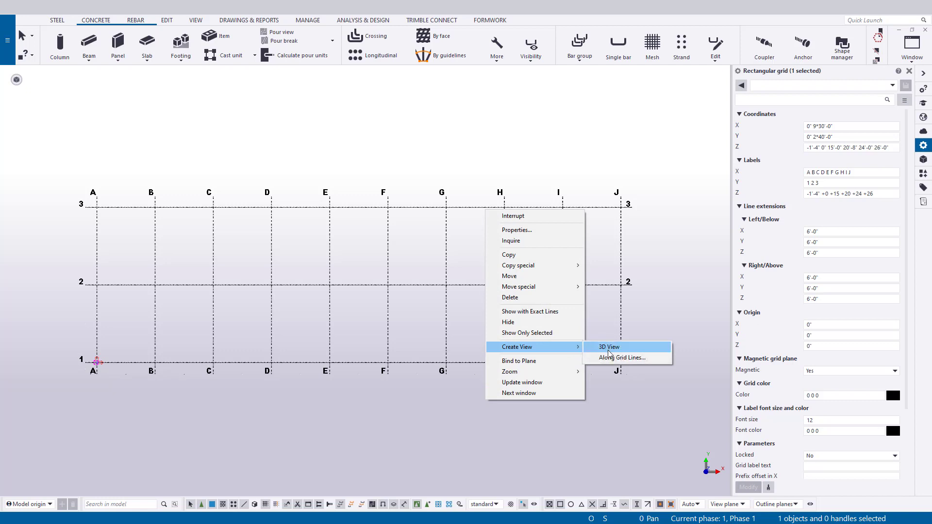
click(622, 357)
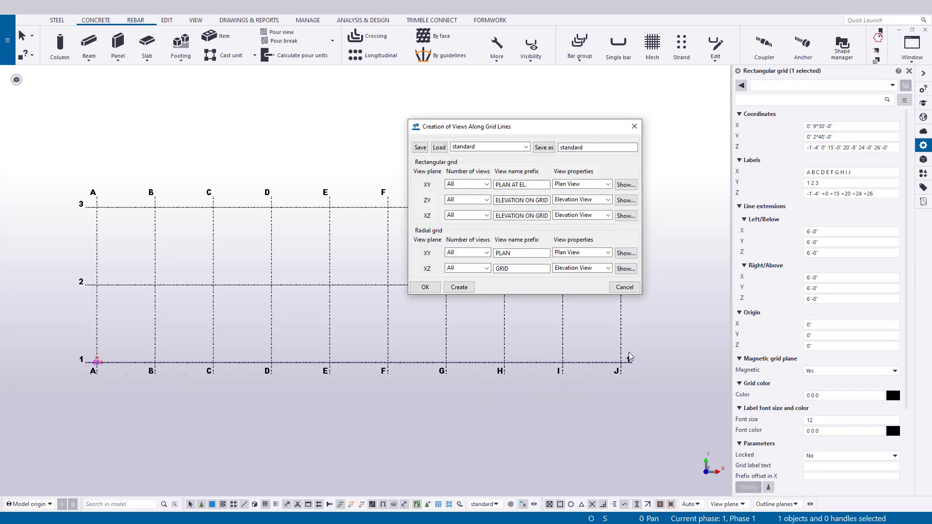
click(195, 19)
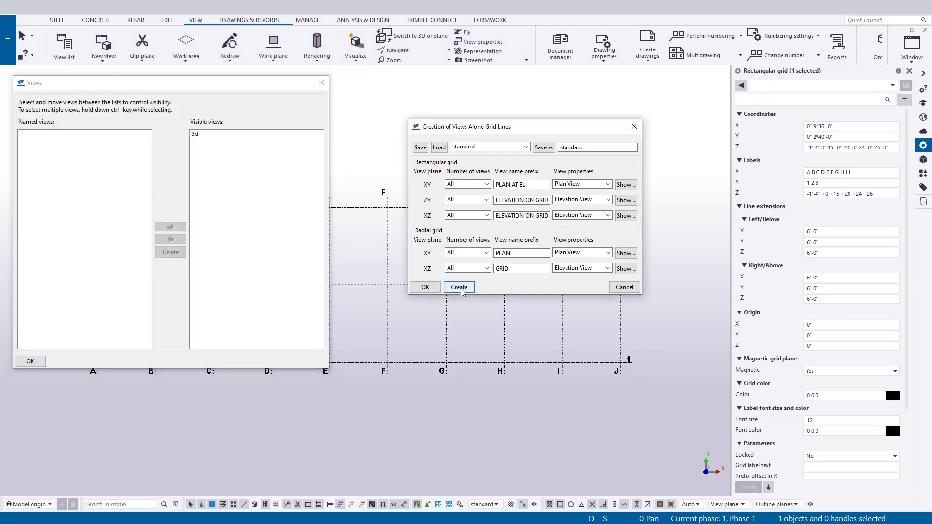
Step: Generate the grid-line plan and elevation views, close both dialogs, and switch to plan orientation
click(458, 287)
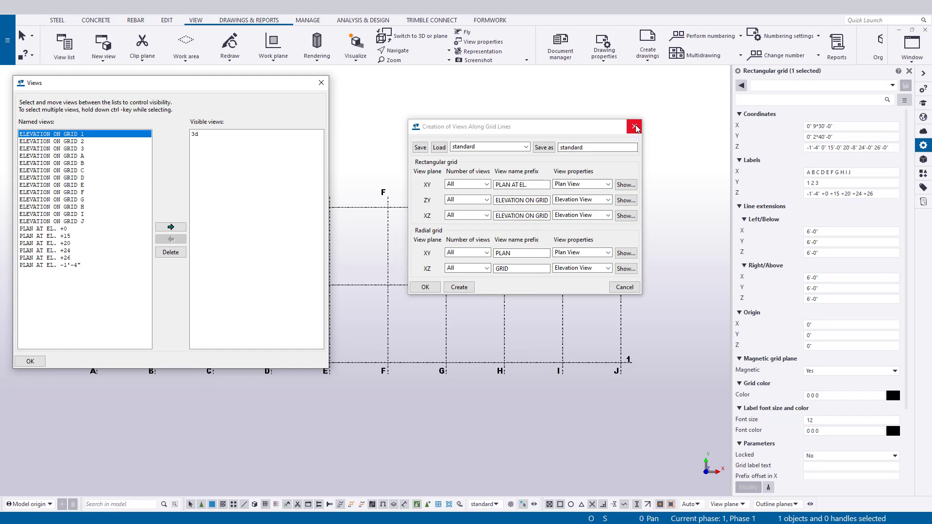
click(634, 126)
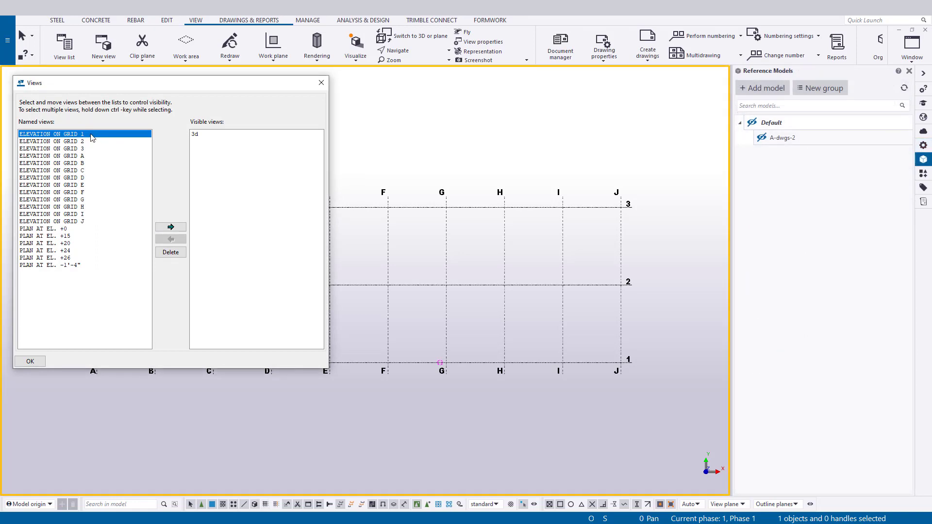
mouse_move(145, 177)
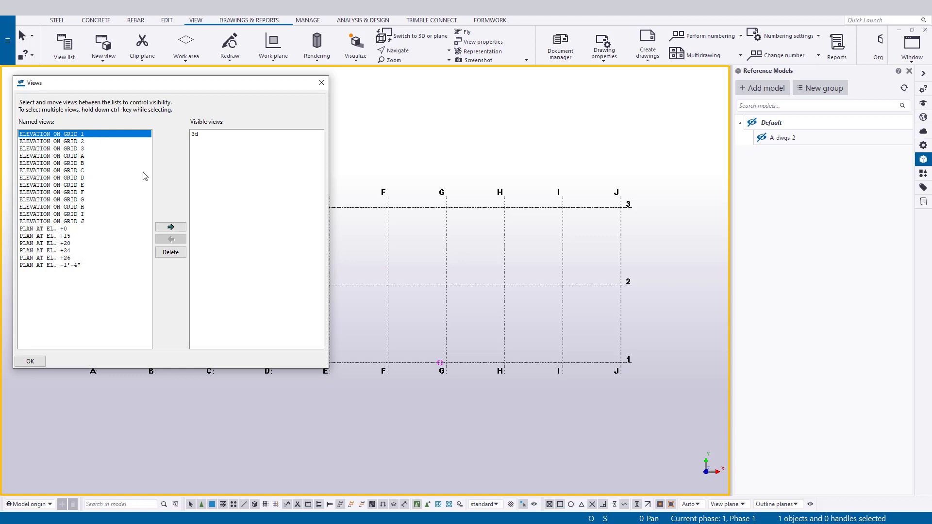
click(29, 360)
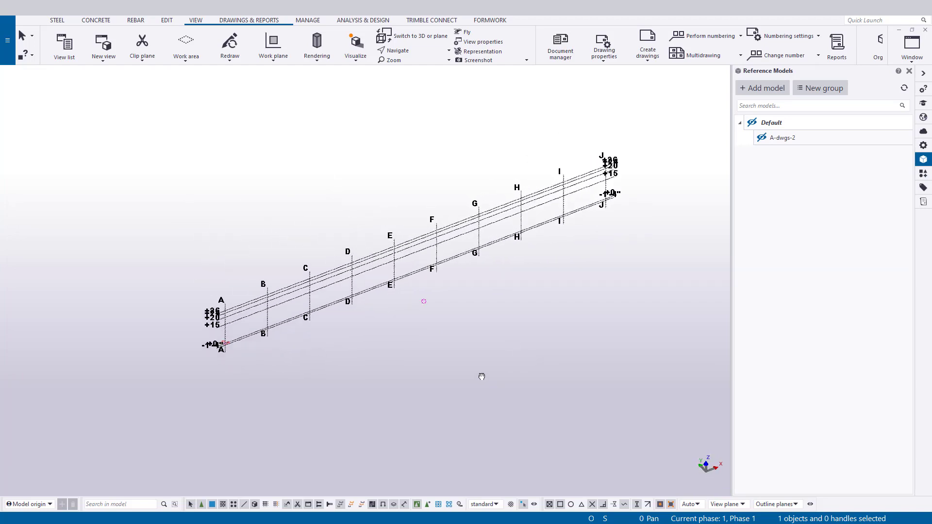
key(ctrl+p)
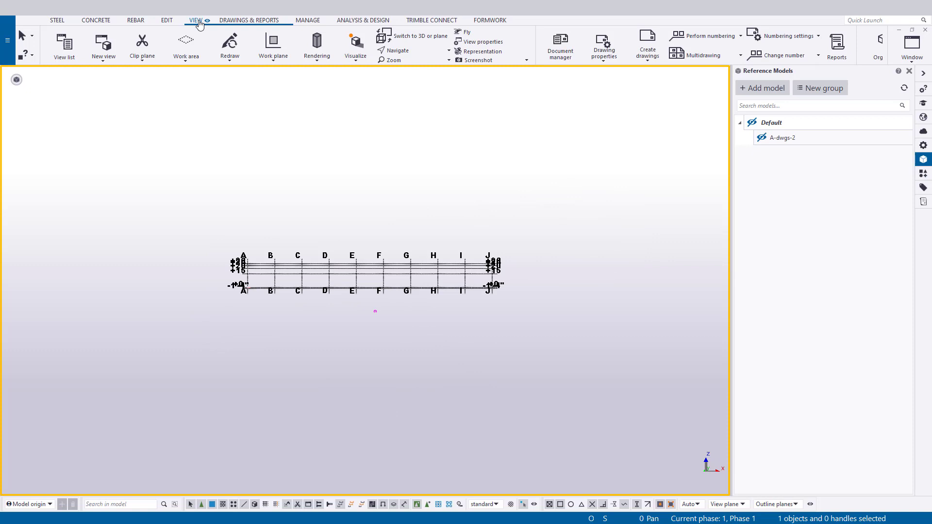
click(272, 45)
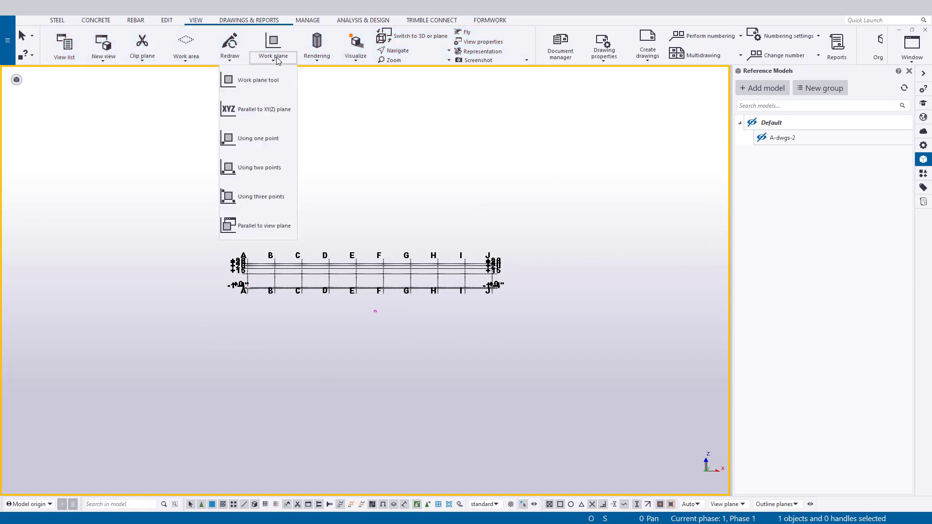
mouse_move(265, 225)
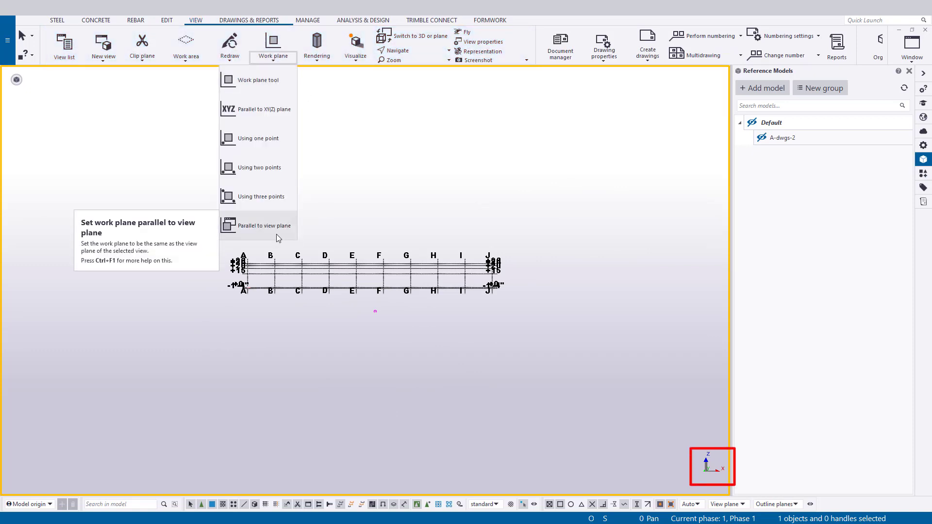
Step: Set the work plane parallel to the front-facing view plane
click(264, 226)
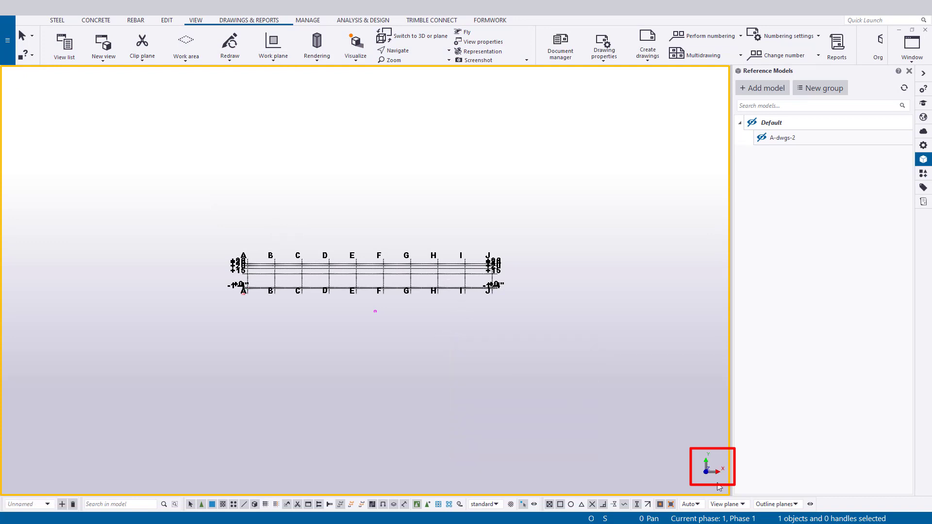
mouse_move(687, 444)
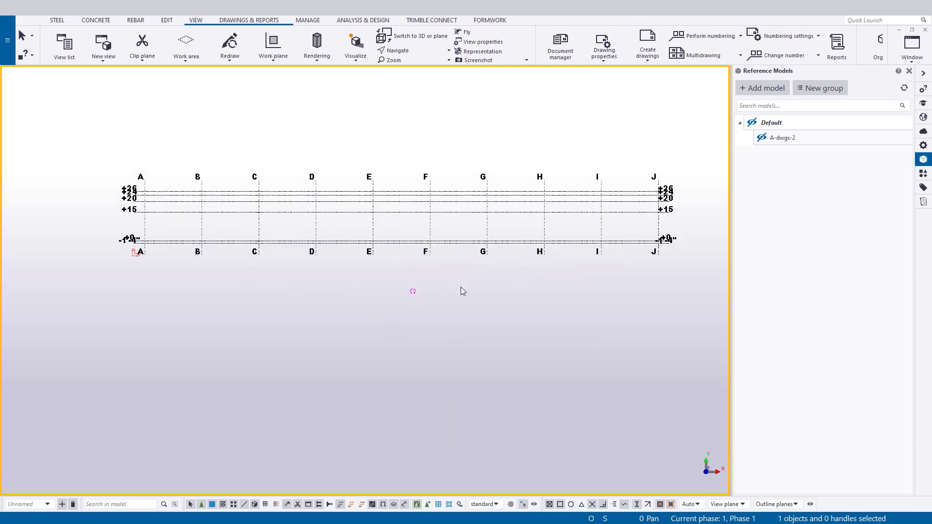
click(6, 40)
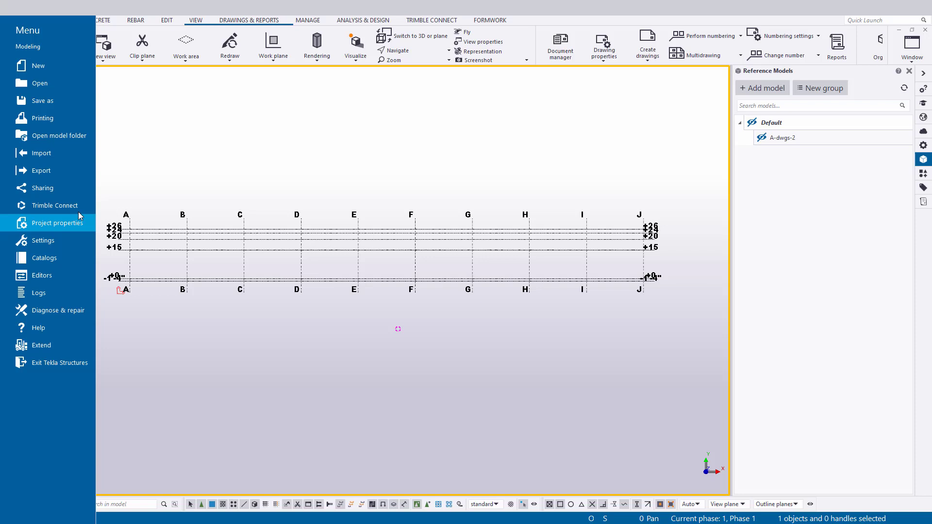
Step: Insert page 4 of A-dwgs.pdf and open the Elevation on Grid 1 view
click(41, 152)
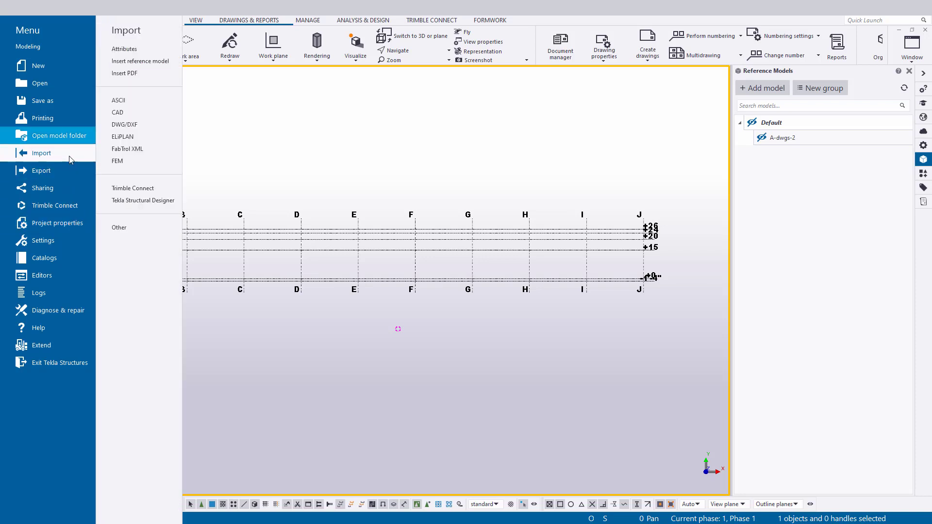
mouse_move(125, 73)
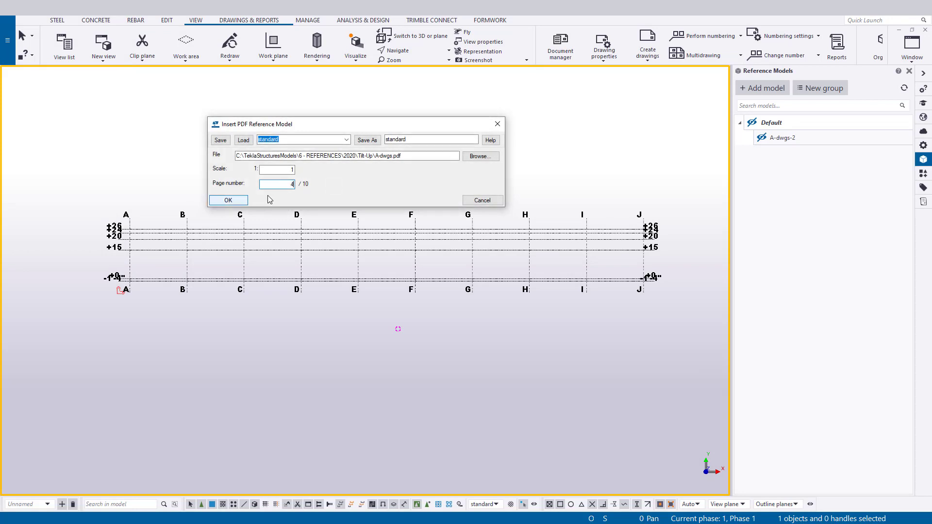
click(228, 199)
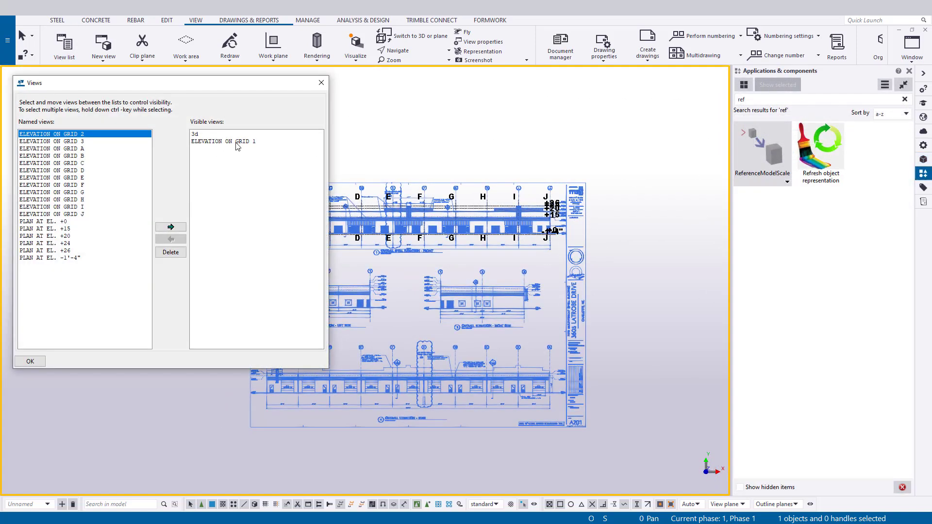
click(222, 141)
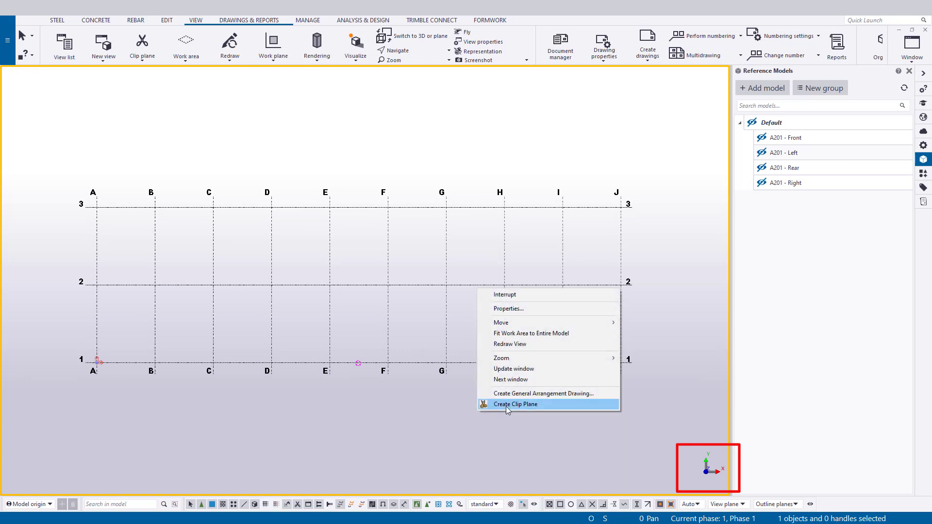
Step: Create a clip plane in the gridded view
click(514, 404)
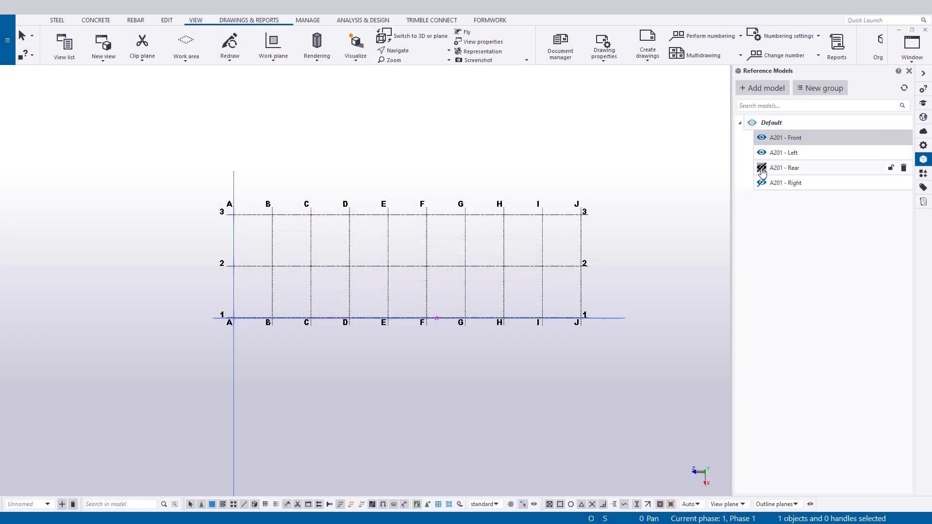
Step: Show A201 - Right, view Rear and Left alone, then open A201 - Front's details
click(761, 167)
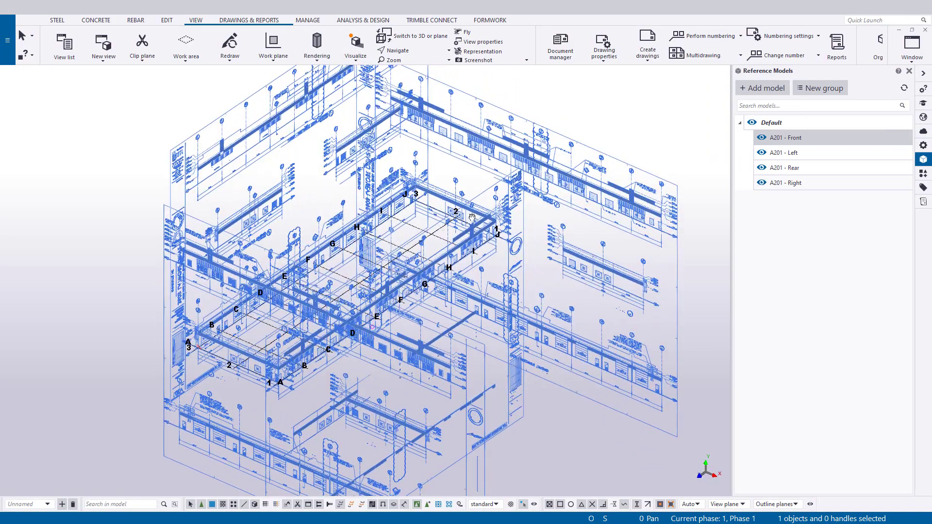
scroll(down, 3)
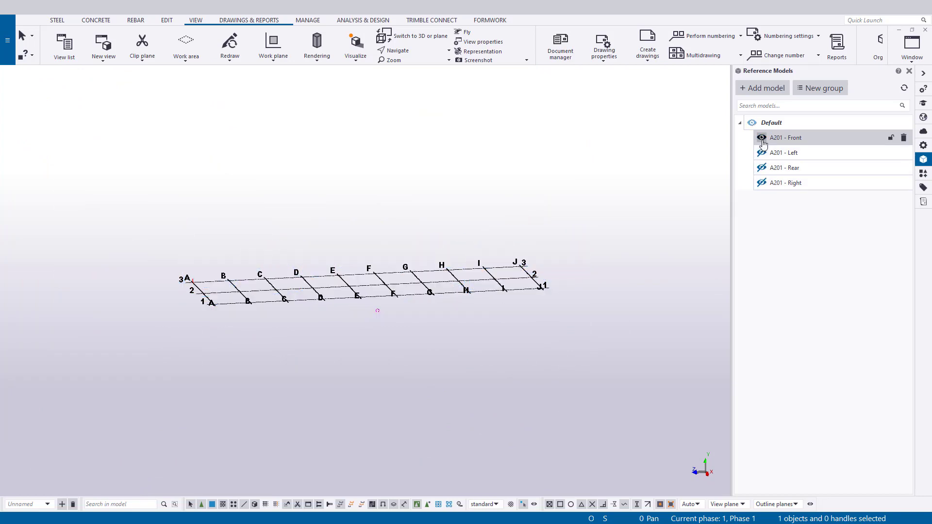
click(762, 168)
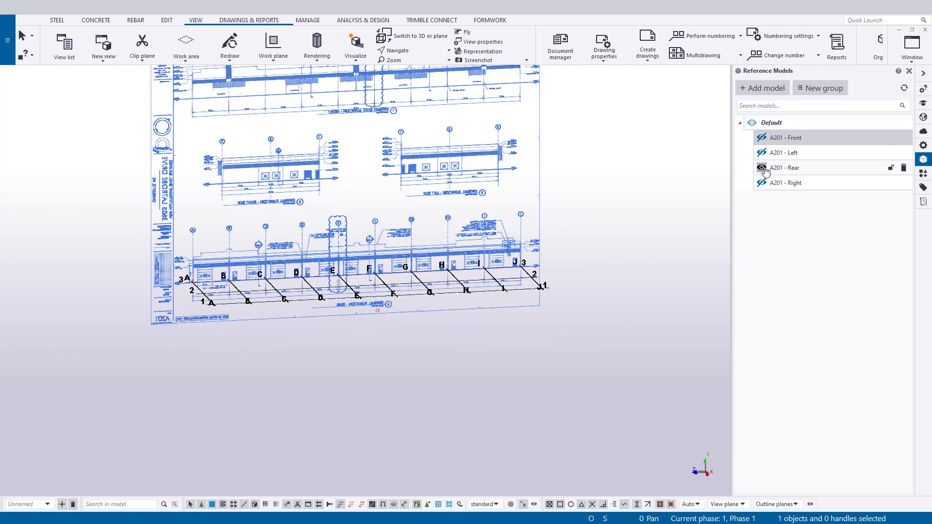
click(761, 167)
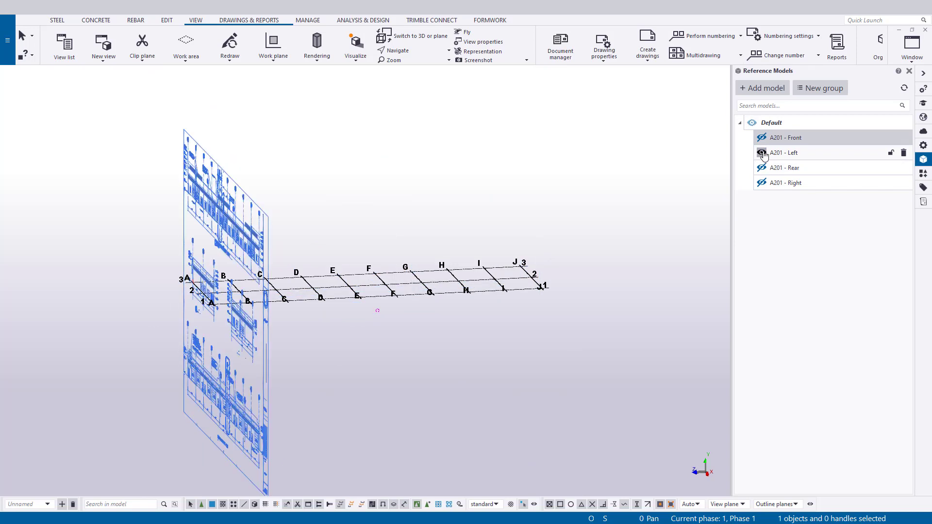
click(761, 153)
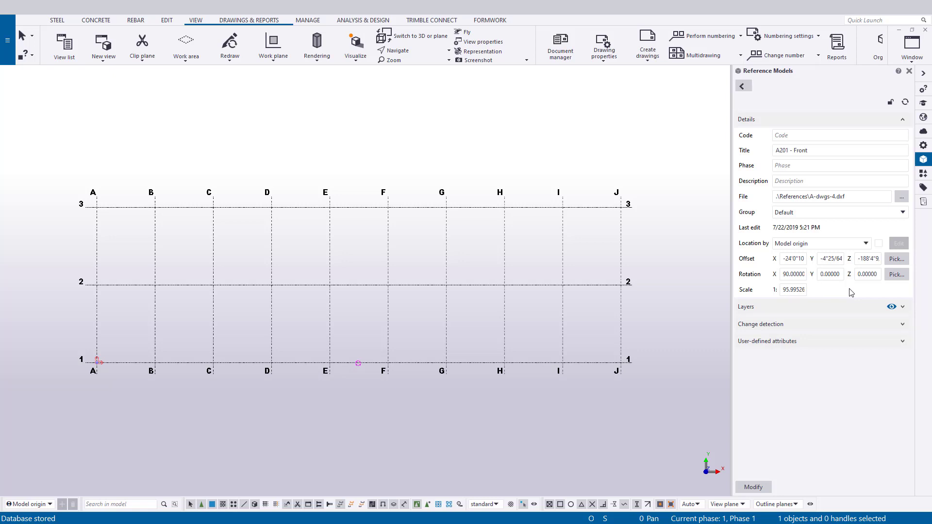
Step: Select the FIRST FLOOR PLAN - 11 - GA-000-1 reference to show its Details pane
click(839, 150)
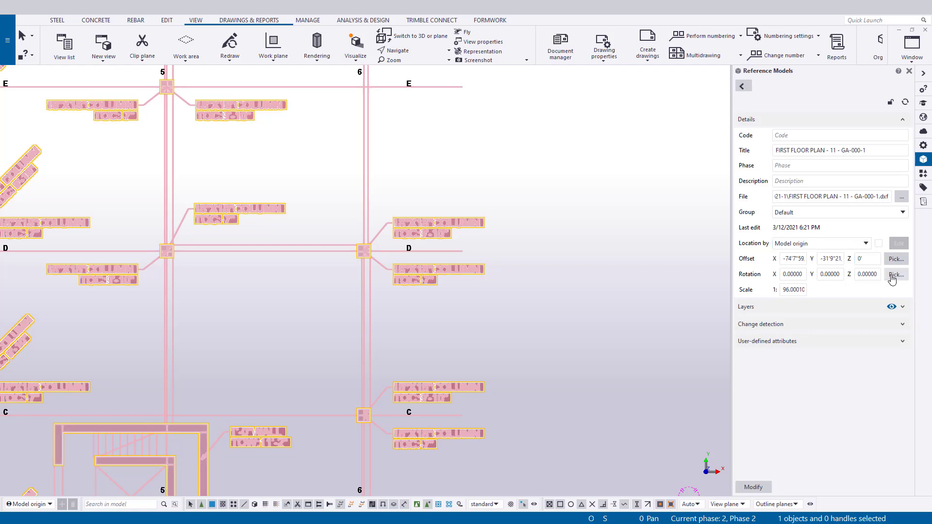
Step: List the floor plan reference's layers, toggle all layers off and on, and hide CFE-FE-FB
click(902, 306)
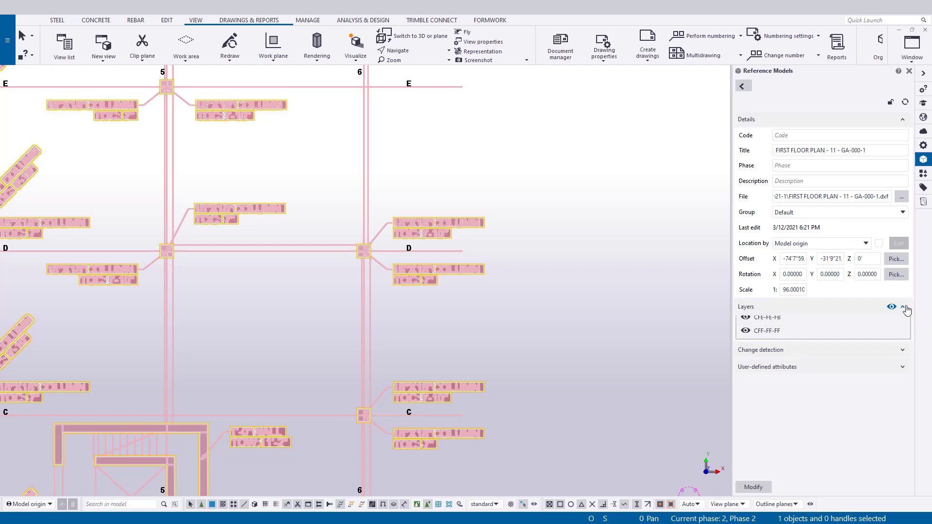
click(891, 306)
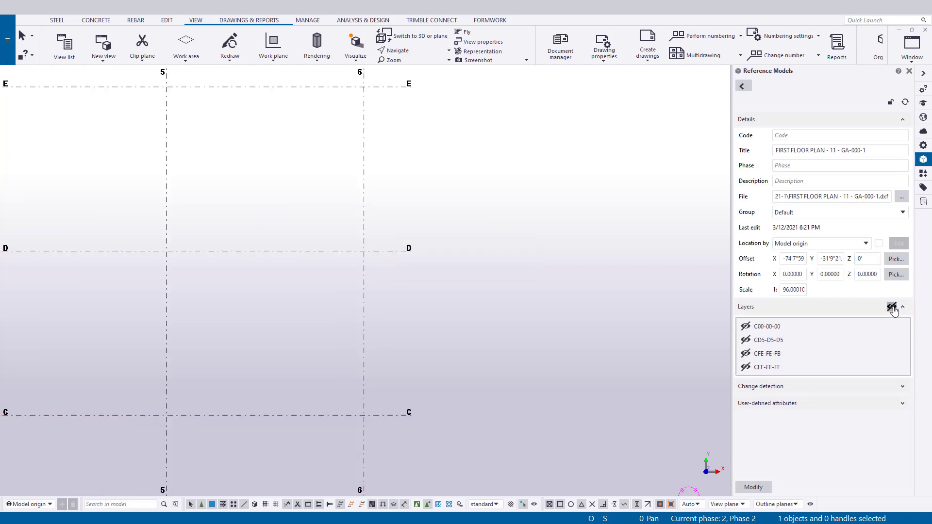
click(892, 306)
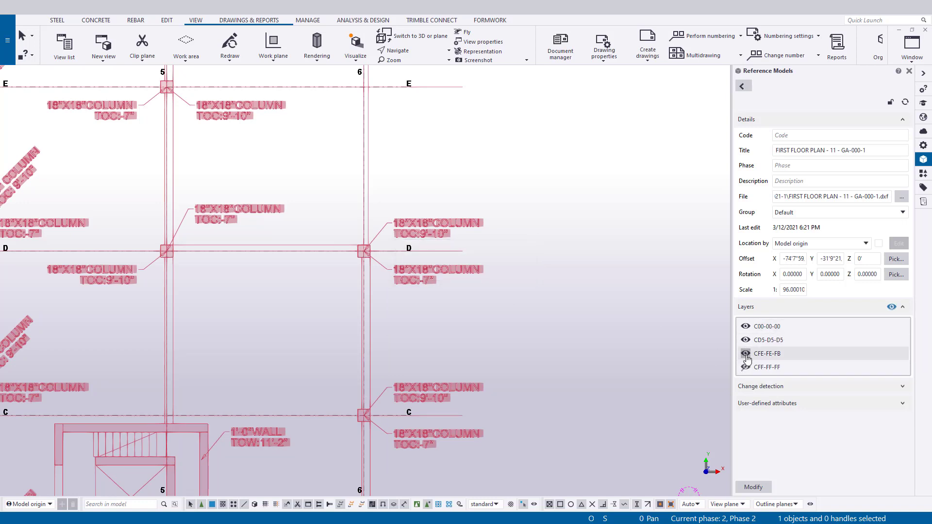
click(745, 352)
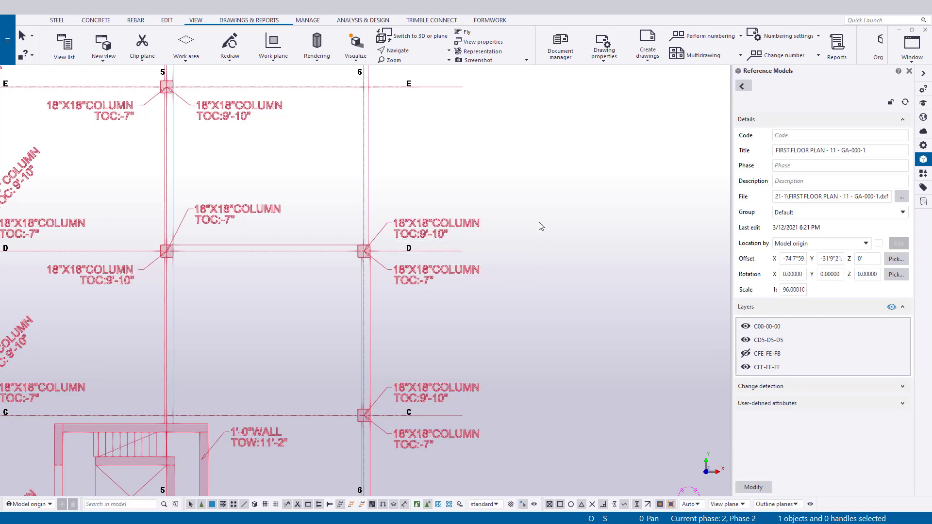
click(316, 45)
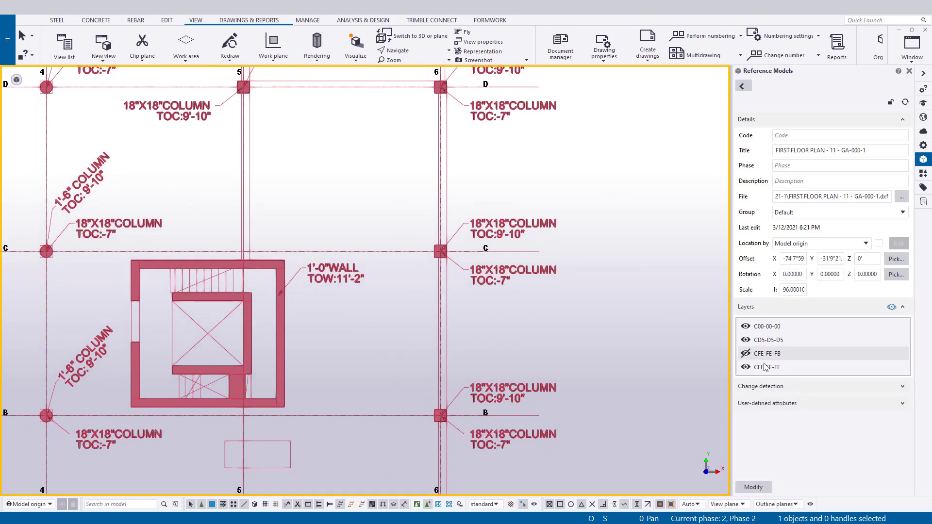
click(745, 353)
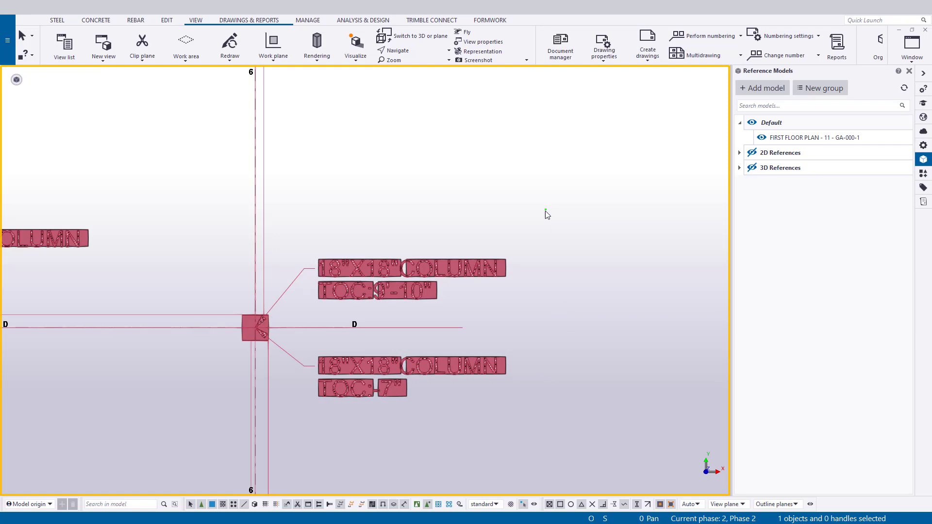
Step: Render components as shaded wireframe using View > Rendering or Shift+2
click(316, 44)
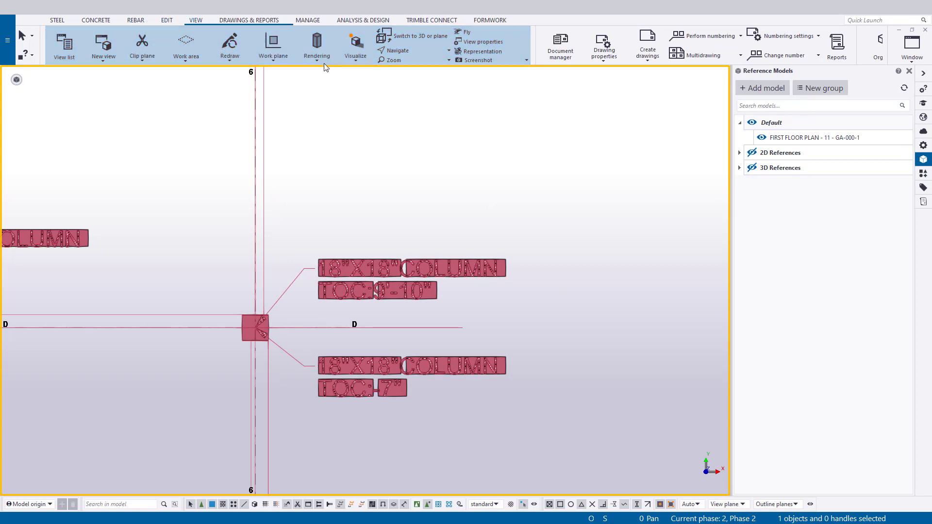
click(316, 45)
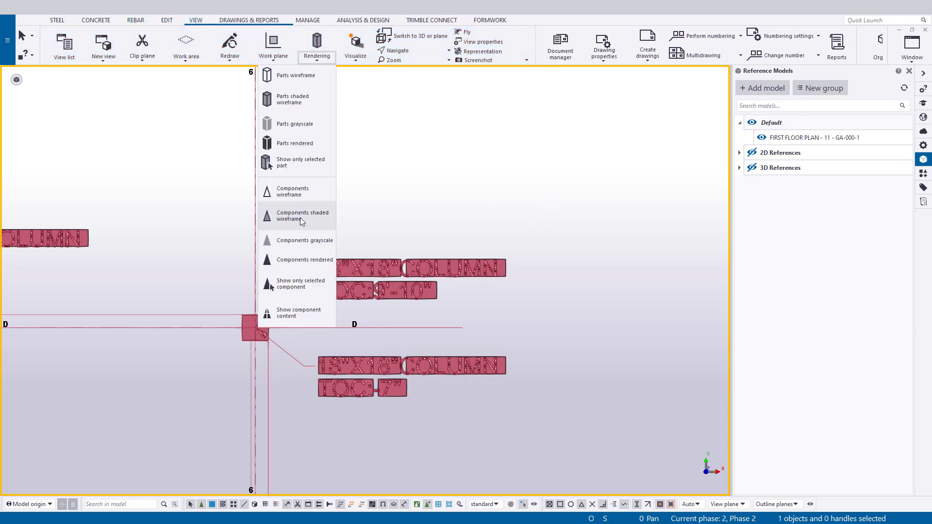
key(Shift+2)
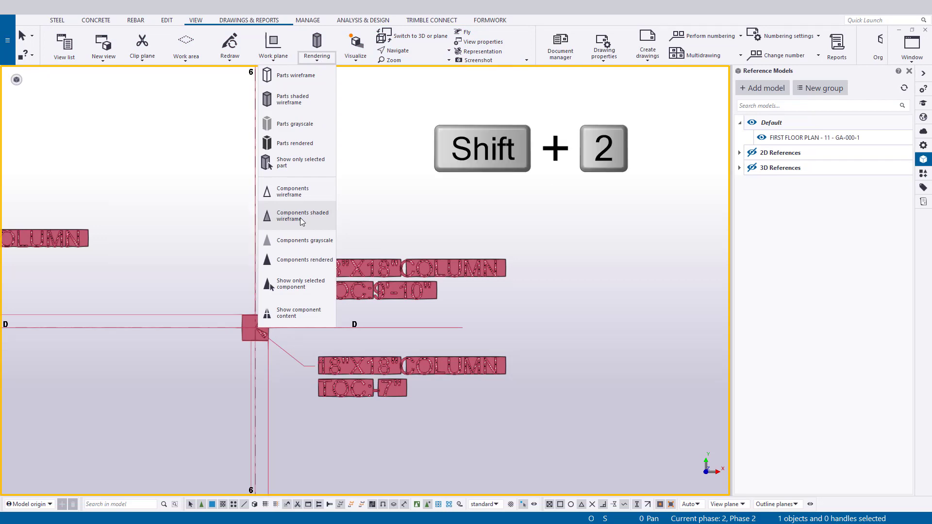